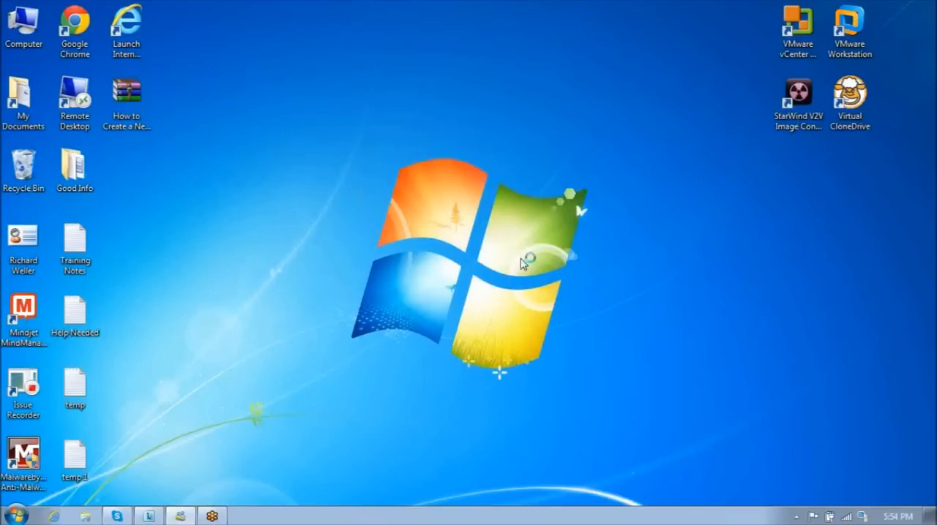
mouse_move(452, 265)
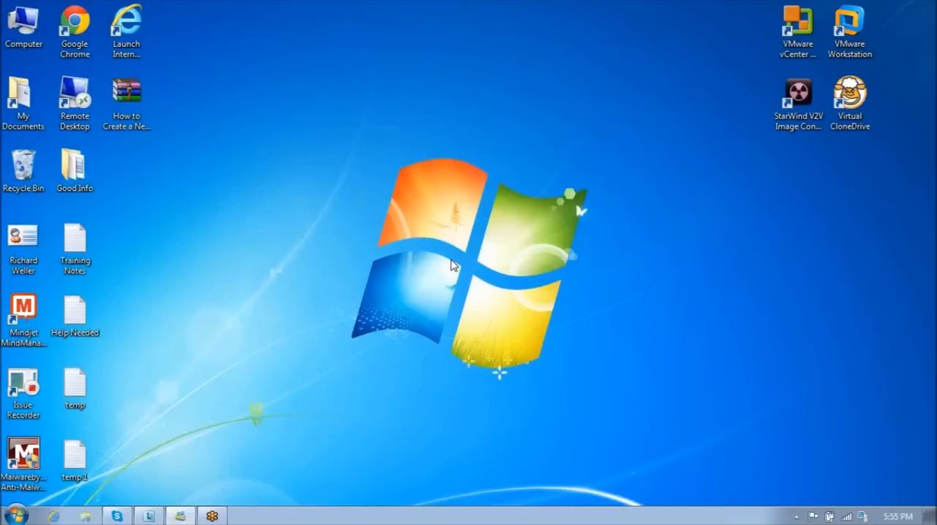
mouse_move(420, 264)
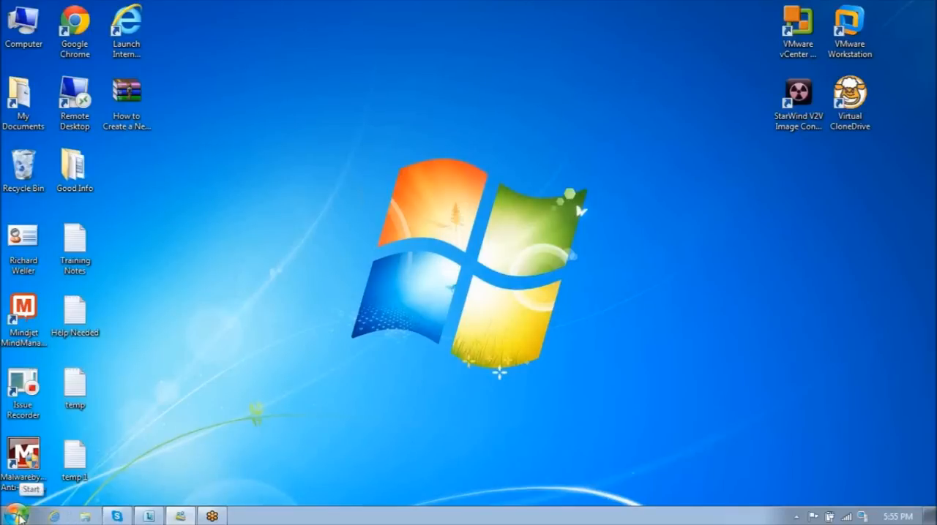
Step: Launch Microsoft Office Project 2007 and log in with the Computer profile
click(13, 510)
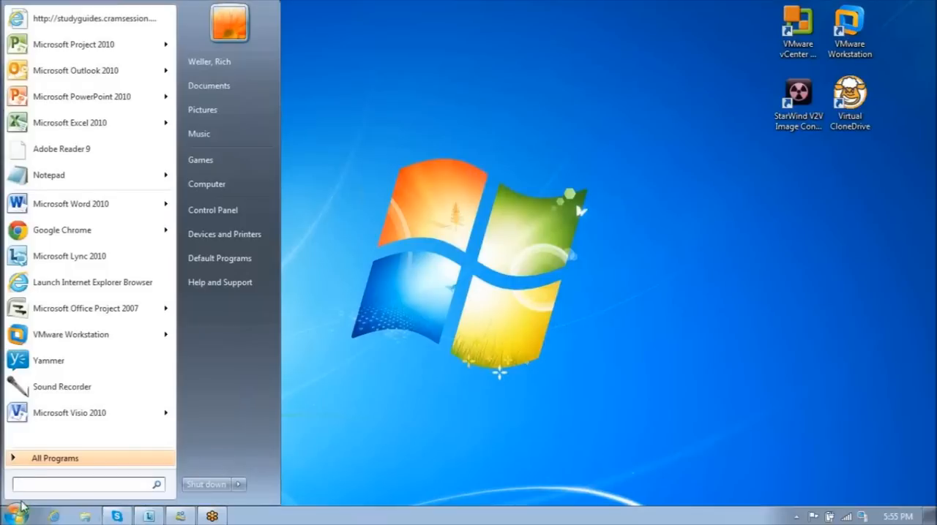
mouse_move(86, 308)
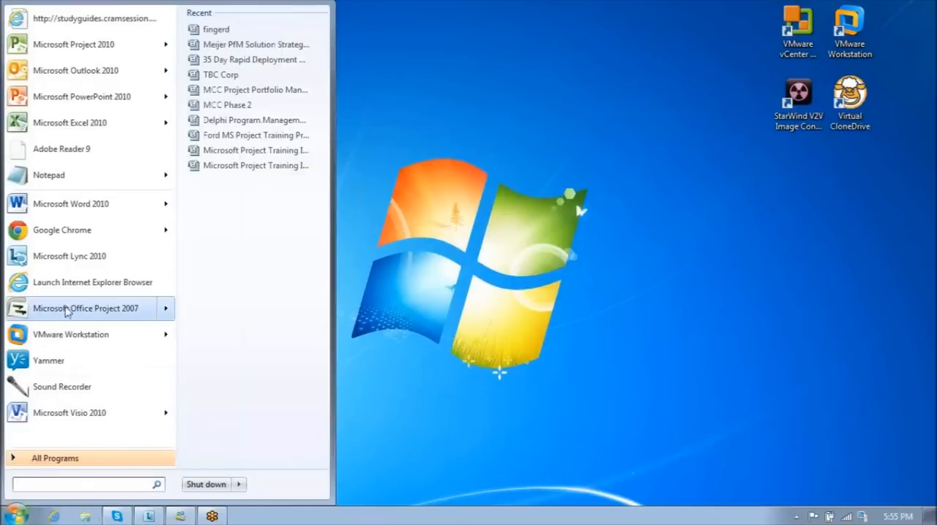
click(86, 309)
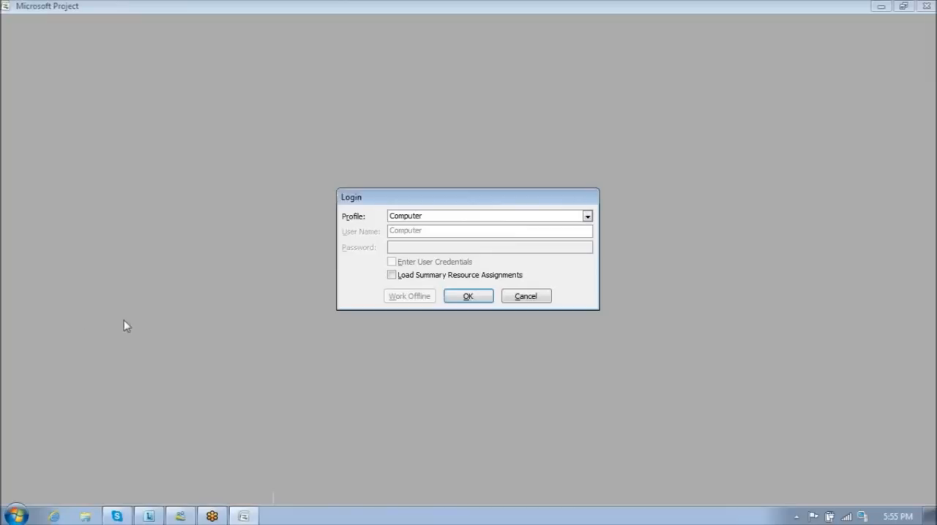
click(468, 295)
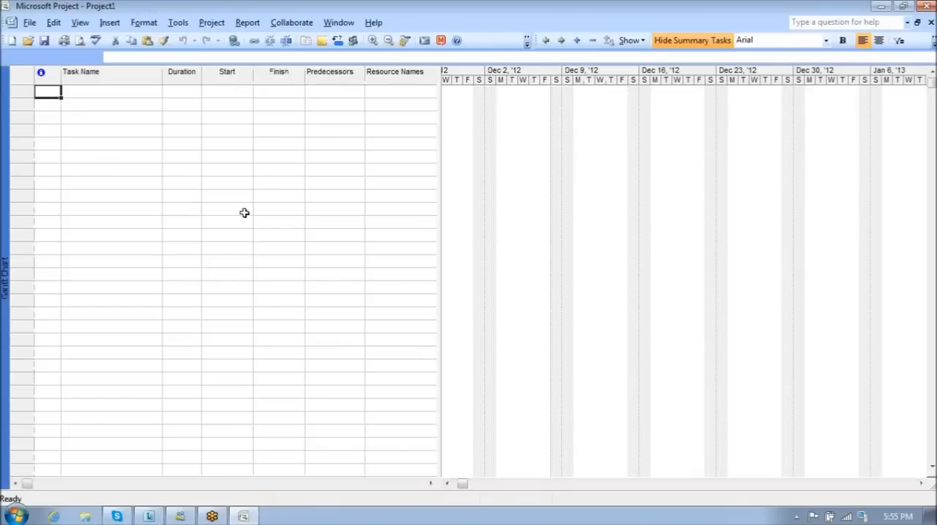
mouse_move(16, 246)
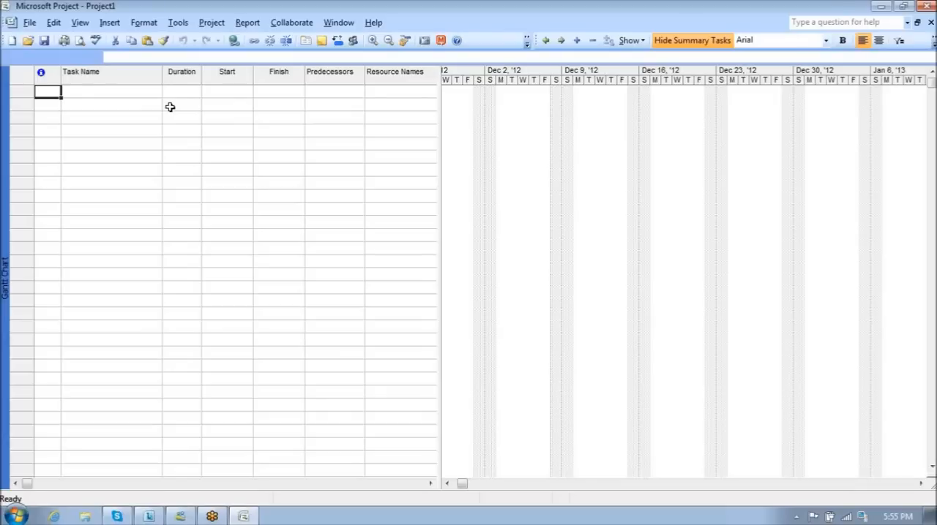
mouse_move(151, 108)
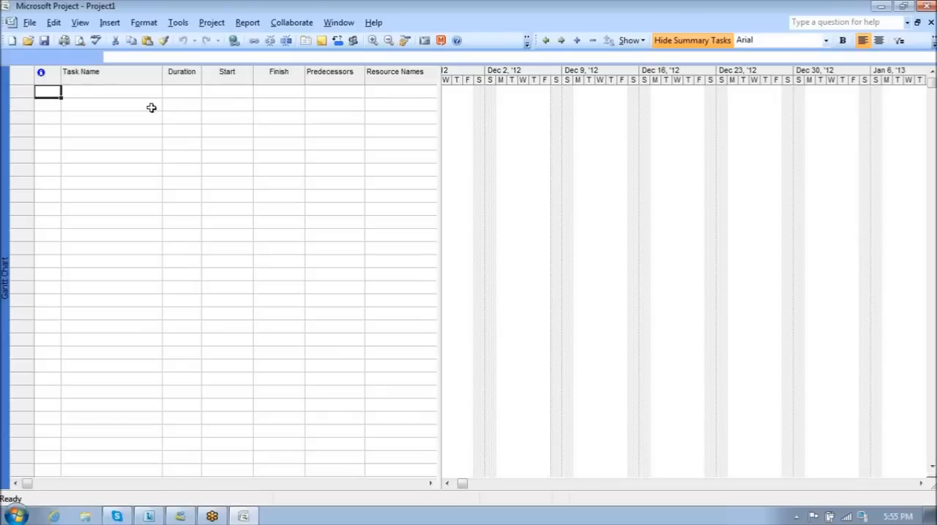
Step: Open the More Tables dialog from the View menu's Table submenu
click(80, 22)
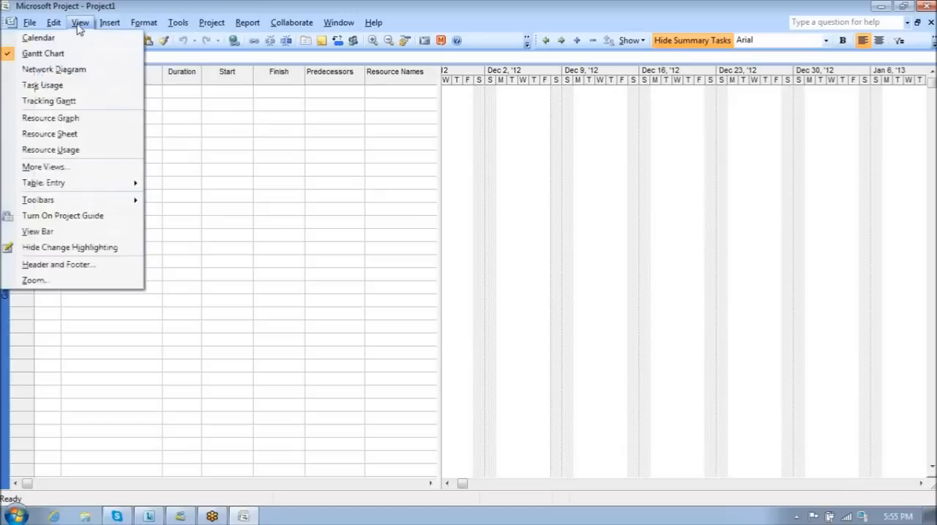
mouse_move(63, 183)
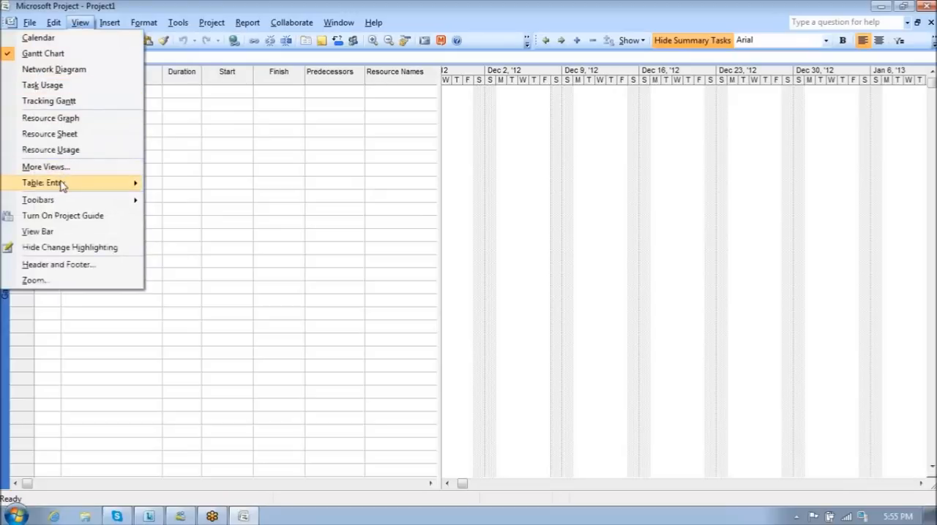
mouse_move(45, 183)
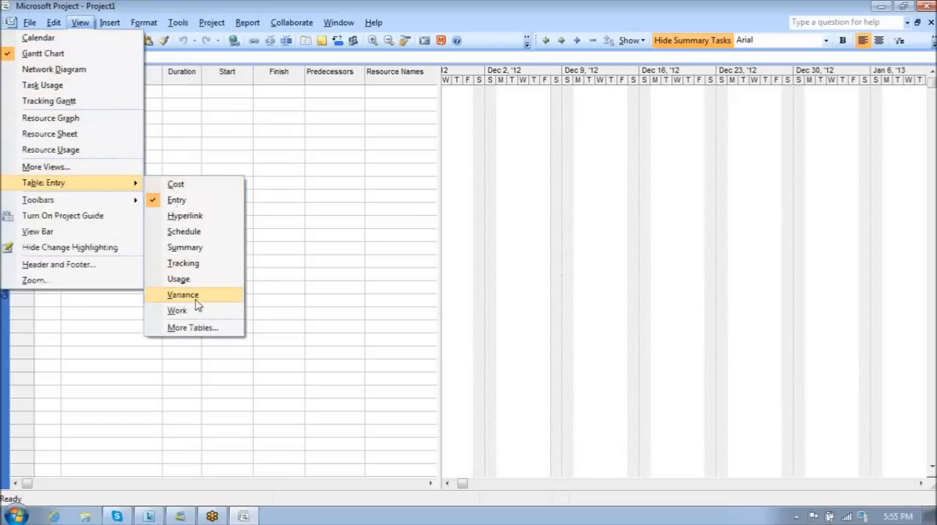
click(193, 327)
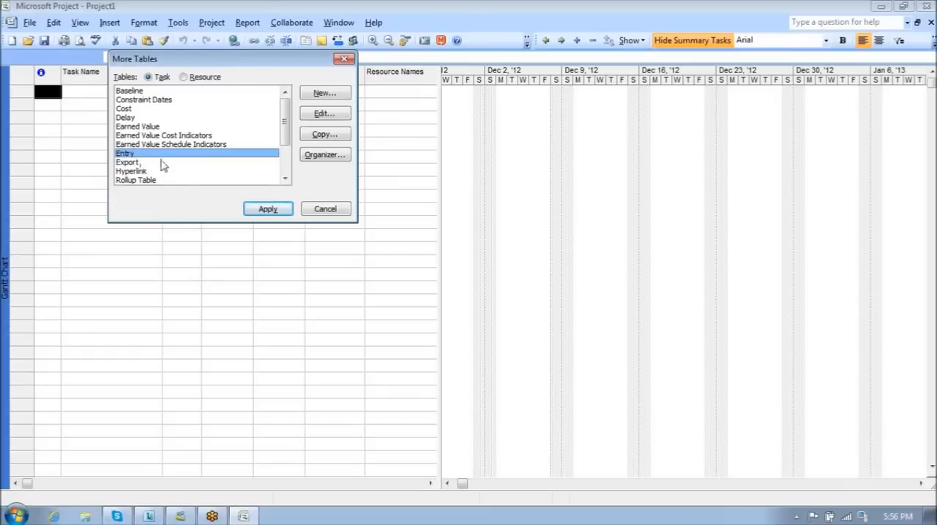
mouse_move(154, 162)
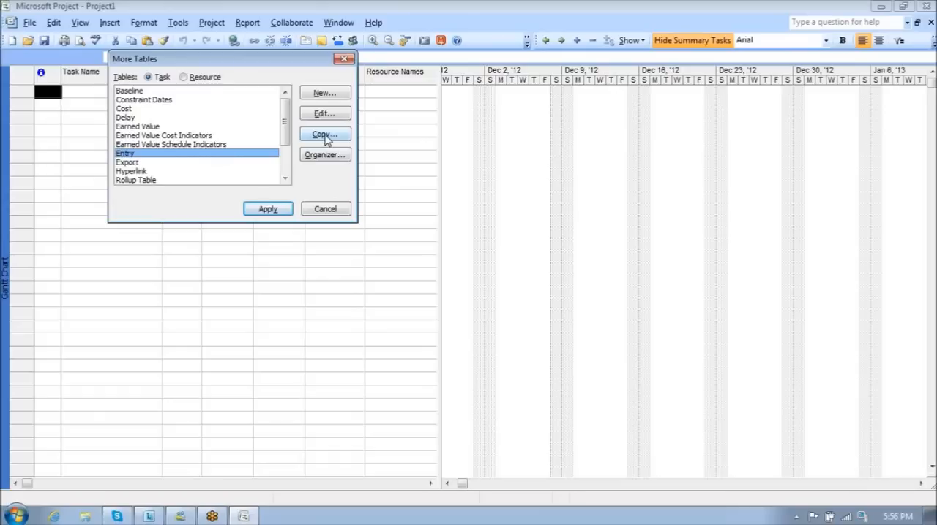
Step: Copy the Entry table as 'My Table' and select its Duration row
click(324, 135)
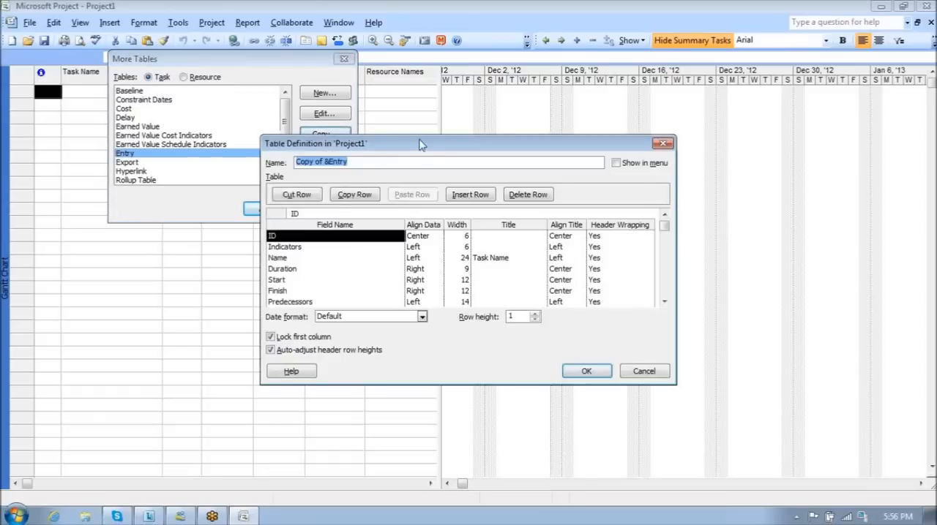
mouse_move(728, 121)
text(My T)
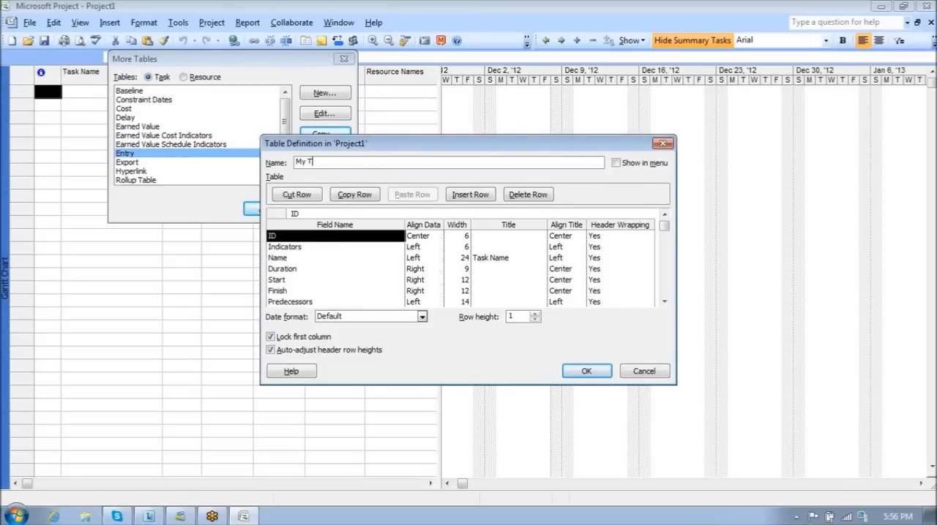
text(able)
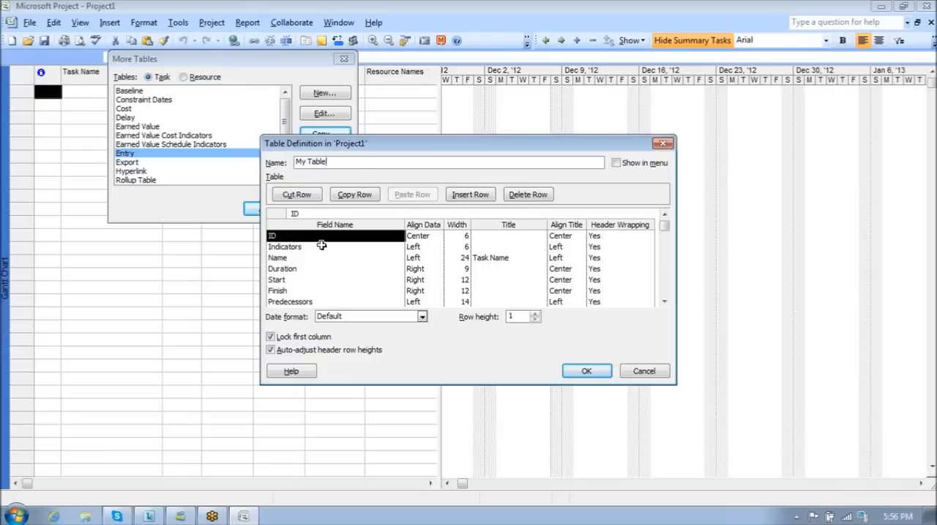
mouse_move(331, 264)
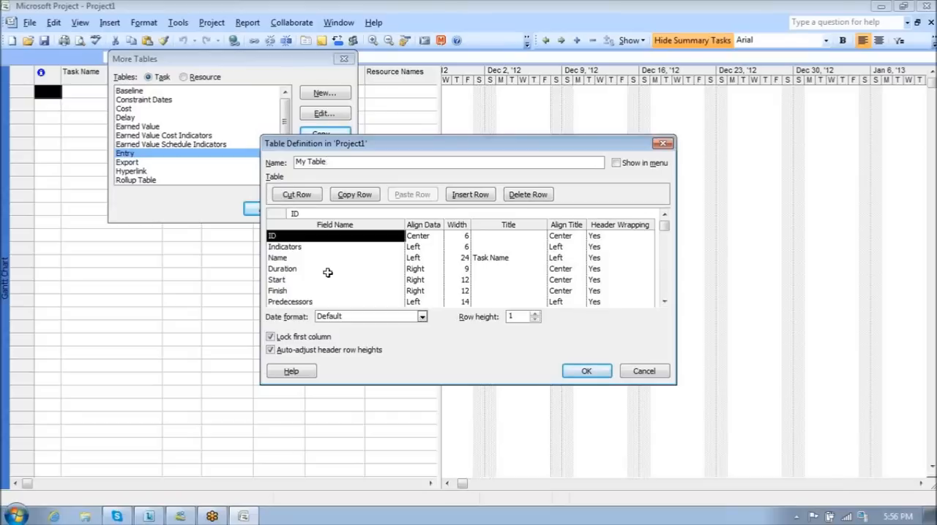
mouse_move(322, 269)
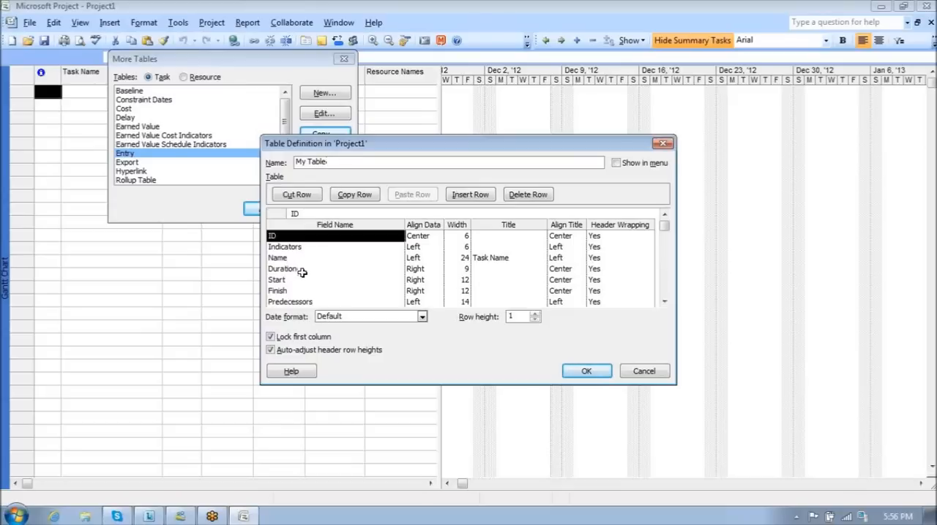
click(283, 268)
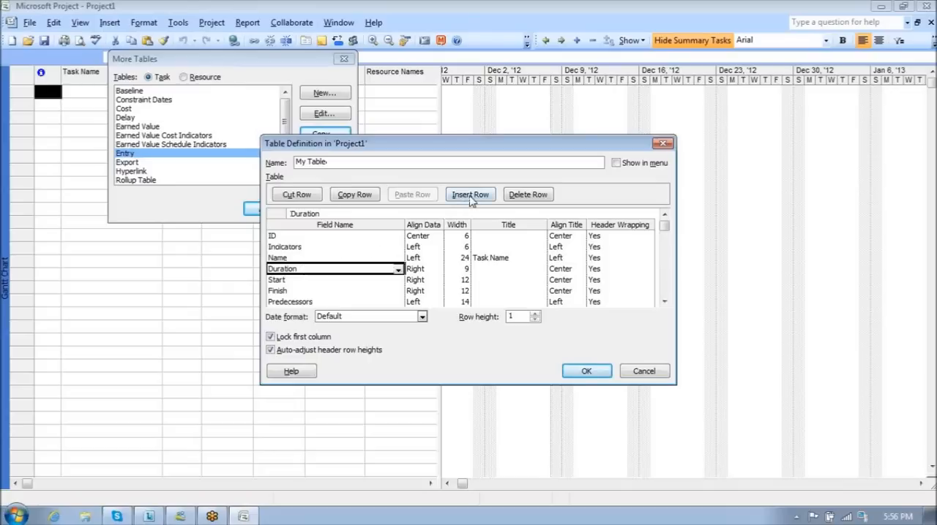
Step: Insert a Work field row above Duration in My Table and save the definition
click(470, 194)
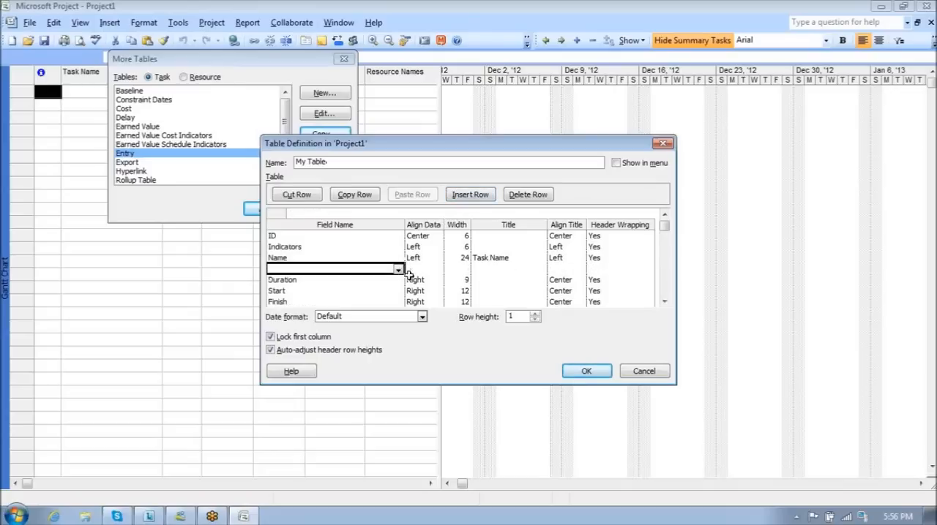
click(398, 269)
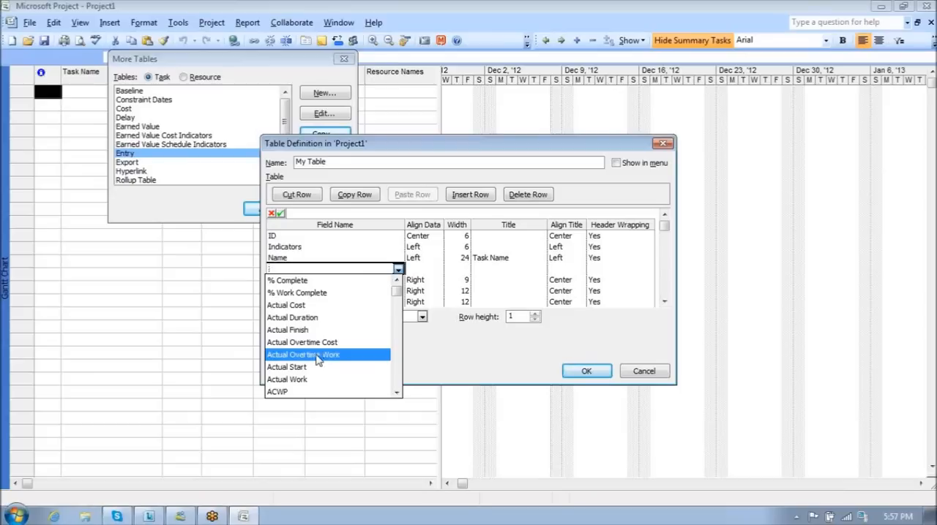
text(w)
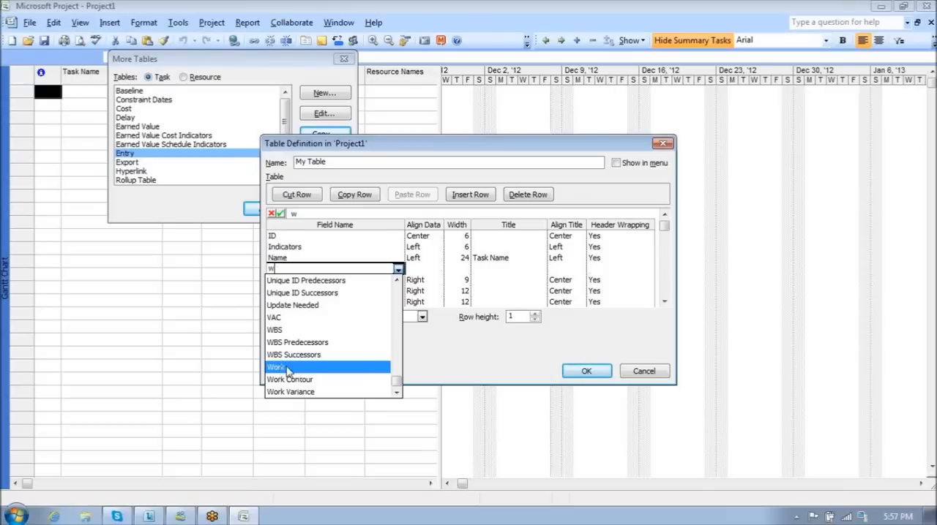
click(276, 367)
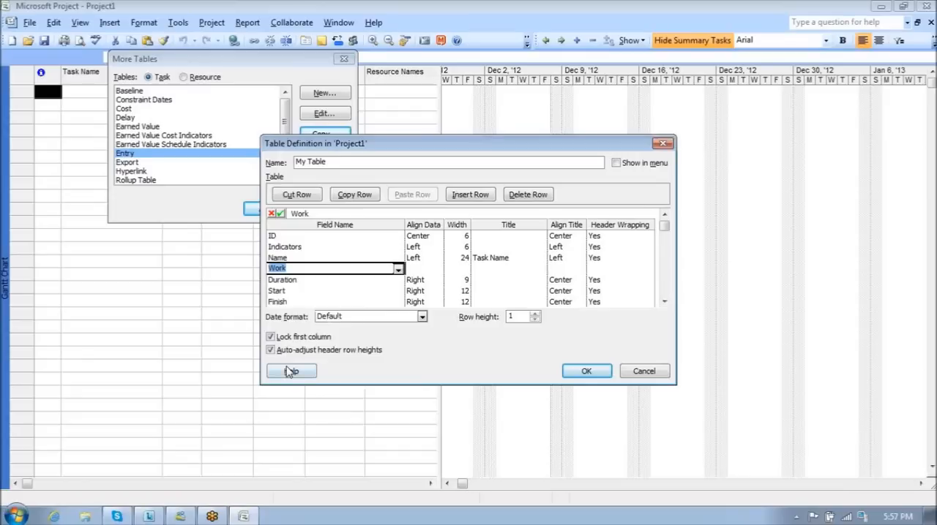
click(423, 268)
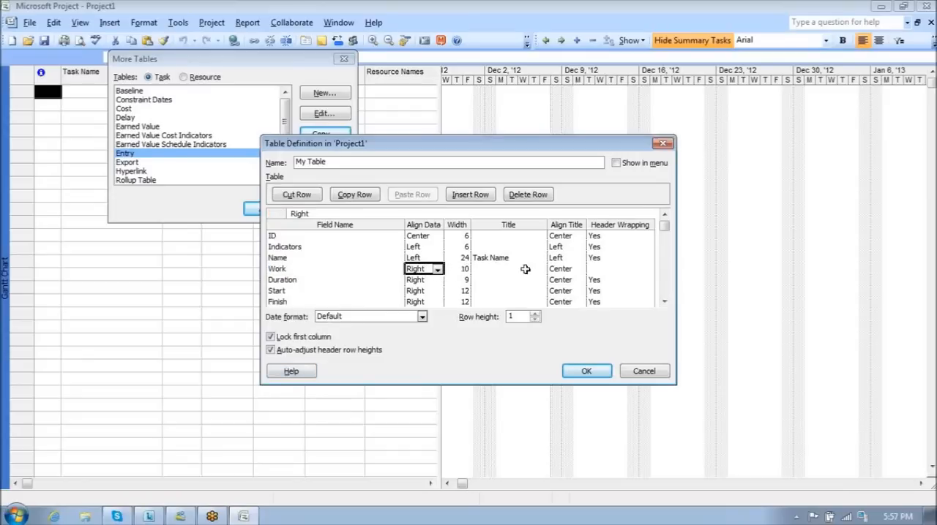
mouse_move(549, 269)
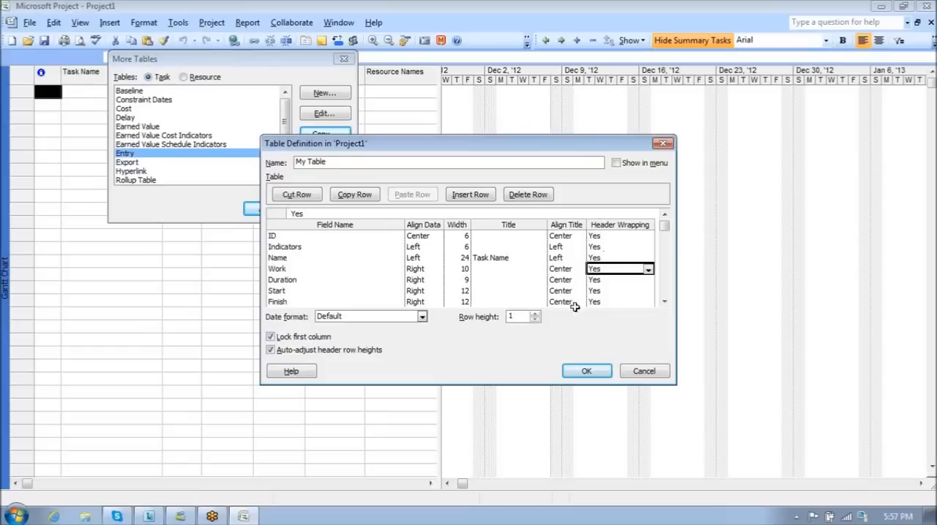
mouse_move(355, 265)
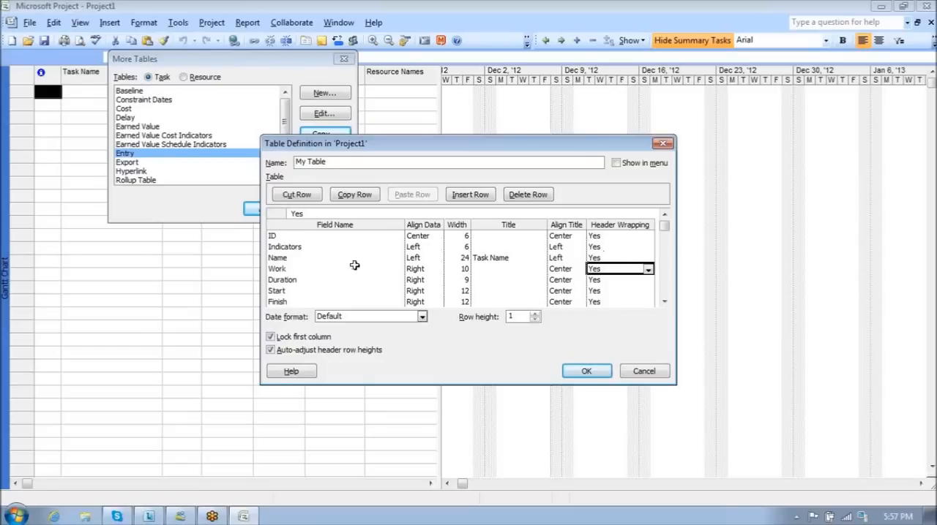
mouse_move(535, 270)
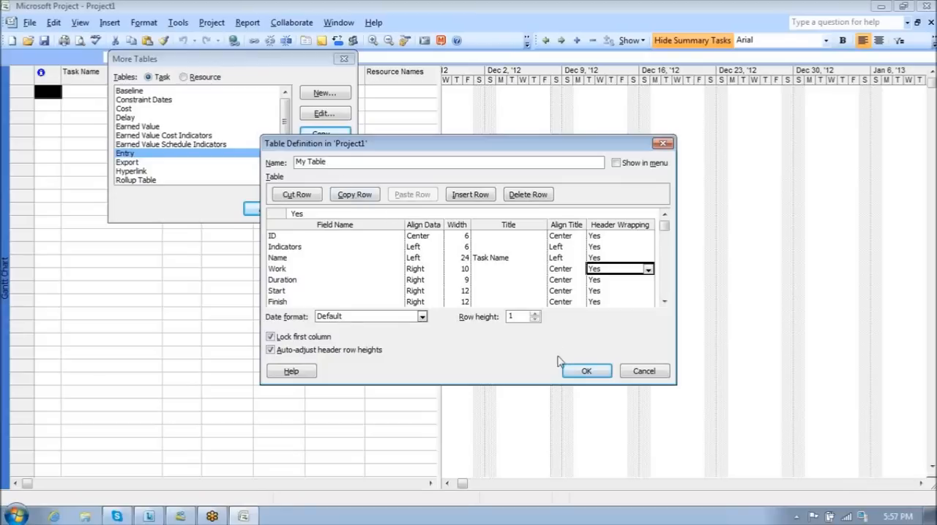
click(585, 371)
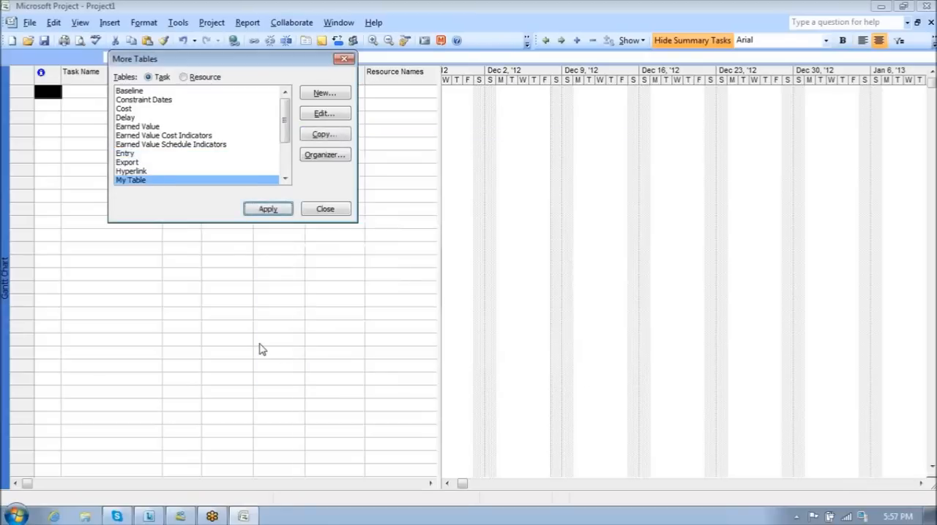
click(130, 180)
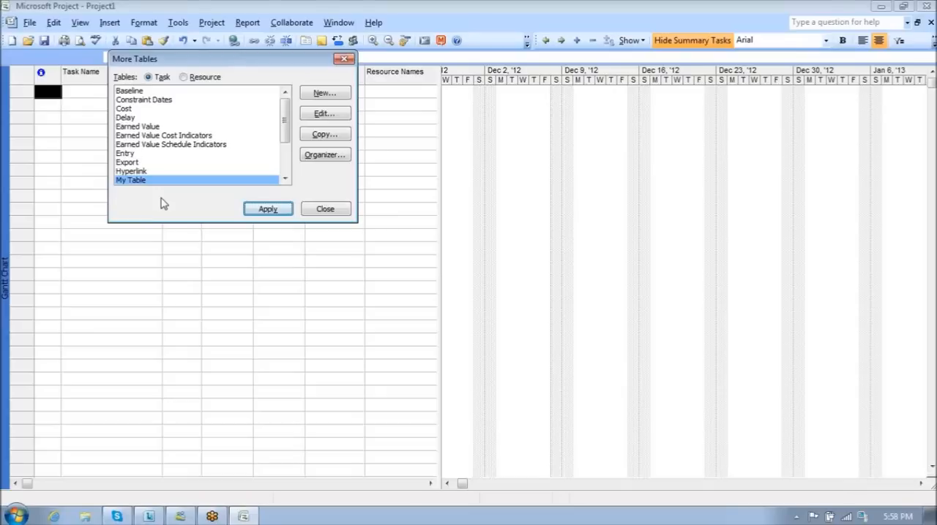
mouse_move(103, 282)
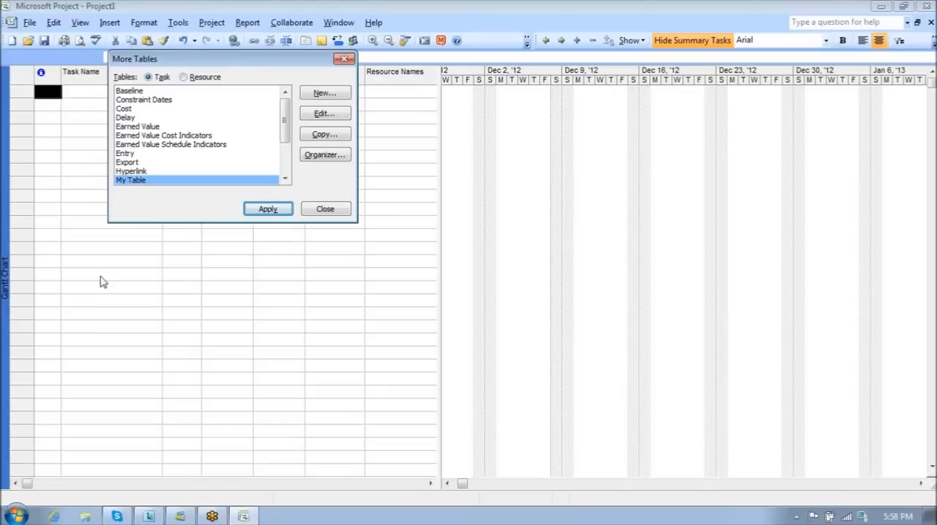
mouse_move(135, 276)
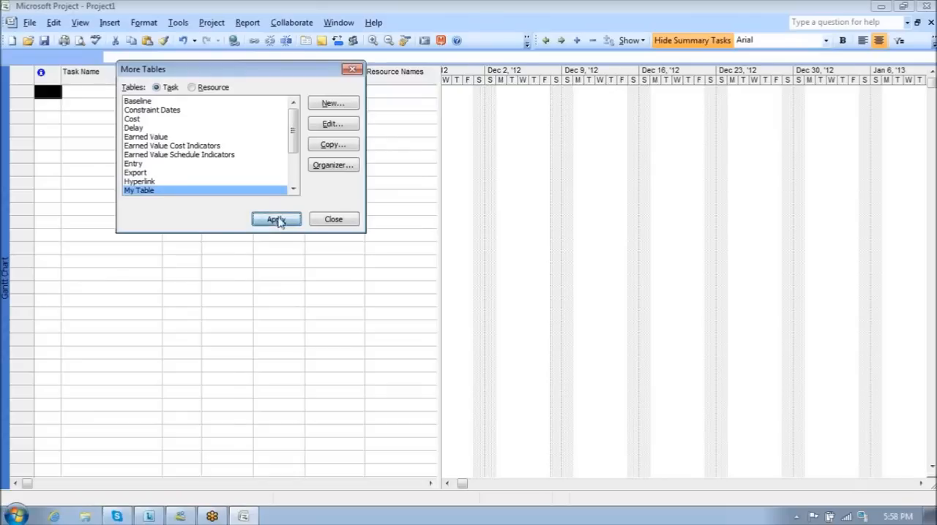
Step: Apply My Table to the Gantt Chart and verify it in the View menu
click(276, 219)
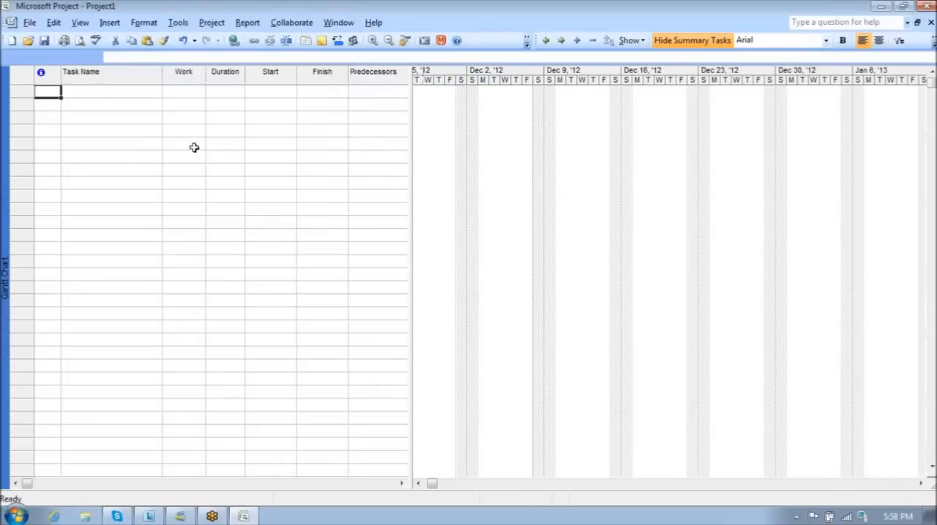
mouse_move(182, 93)
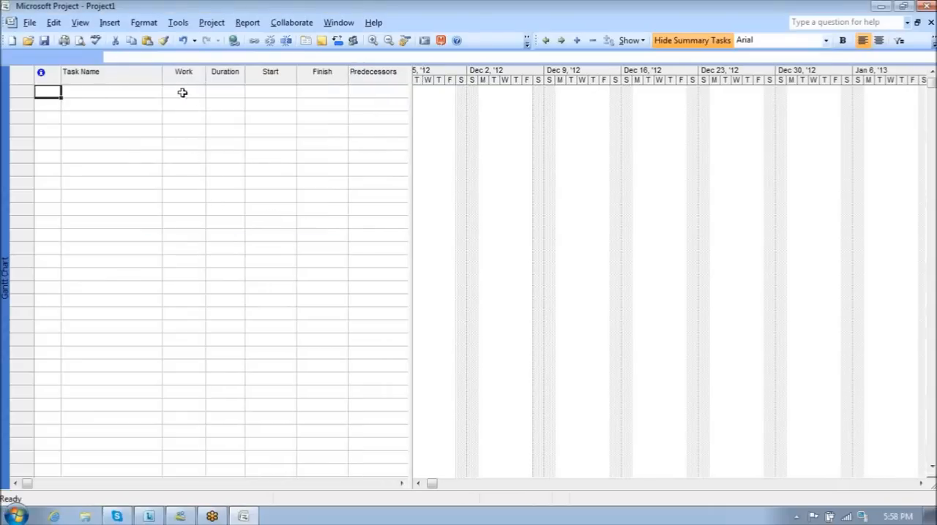
mouse_move(185, 132)
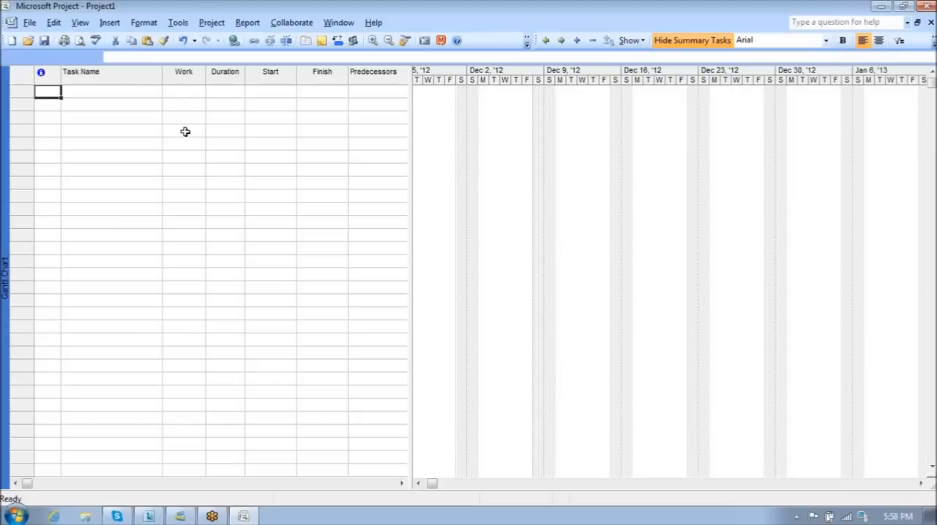
mouse_move(180, 132)
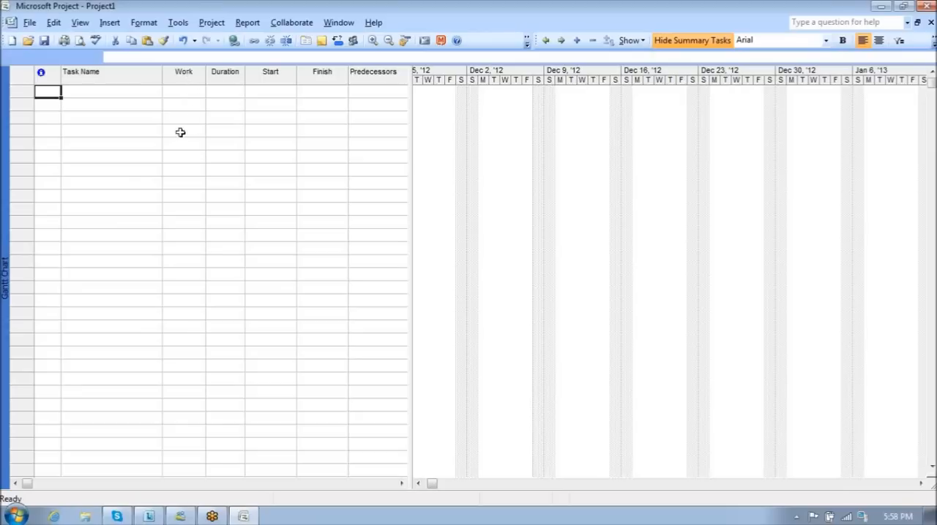
mouse_move(129, 62)
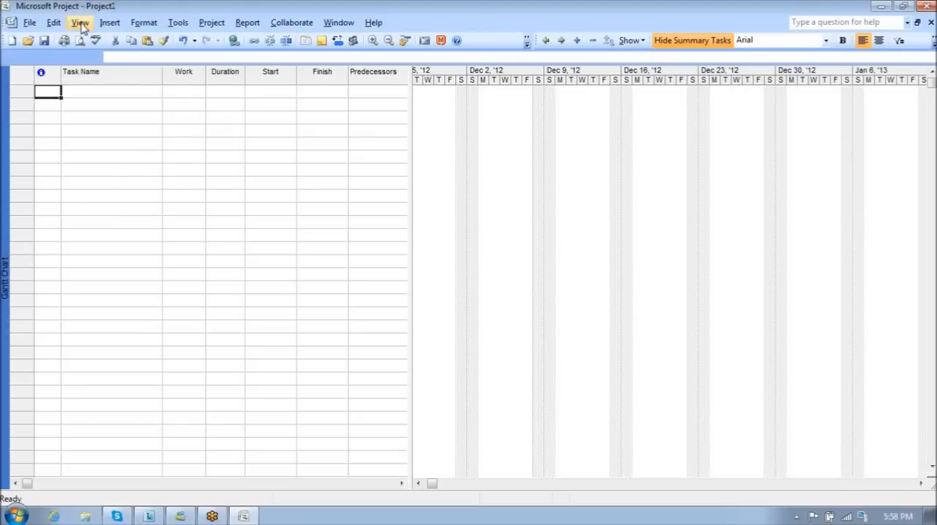
click(79, 22)
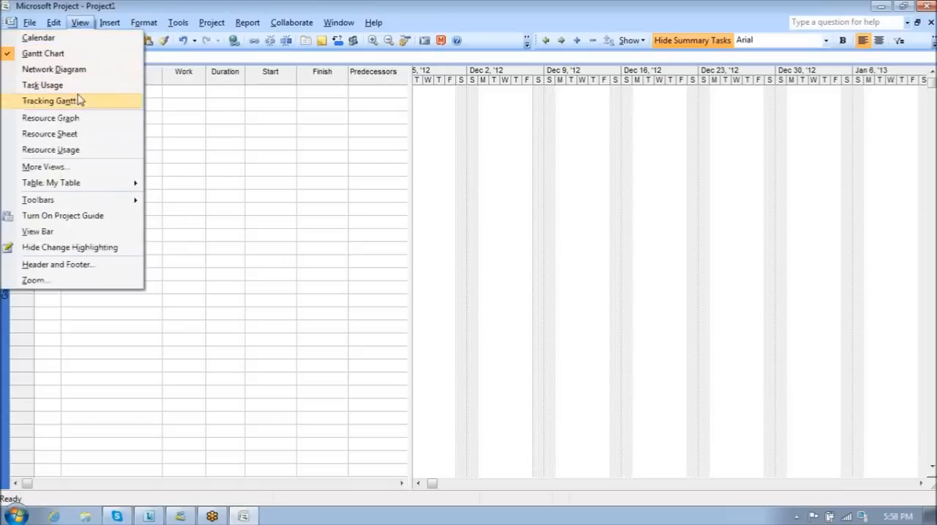
mouse_move(51, 182)
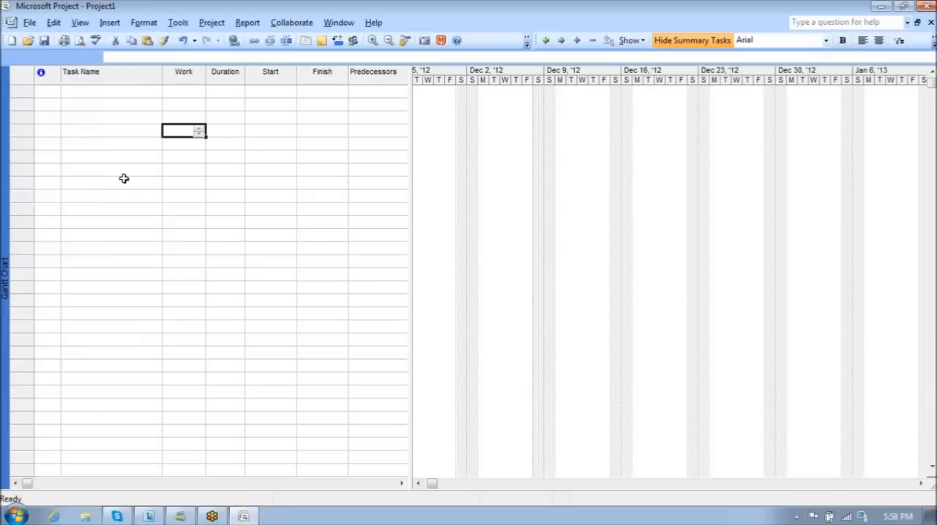
mouse_move(424, 209)
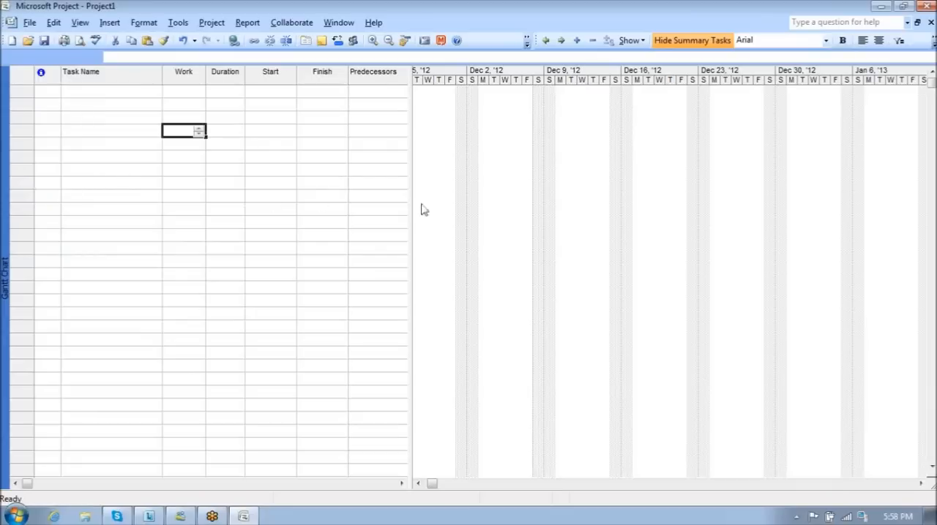